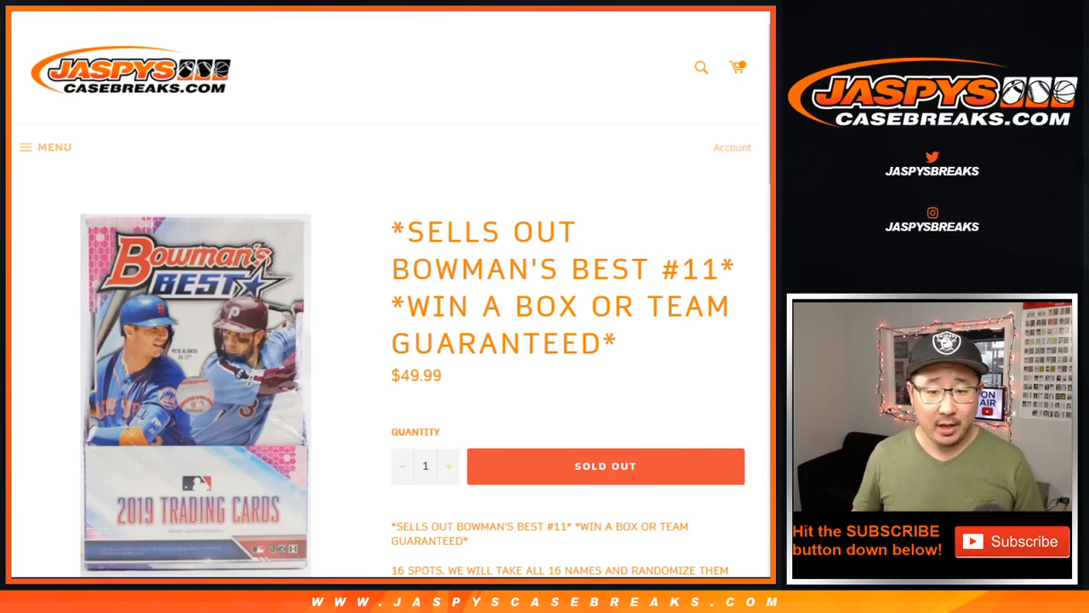
Step: Scroll down the Bowman's Best #11 listing to review the box-plus-teams prize list
scroll(down, 3)
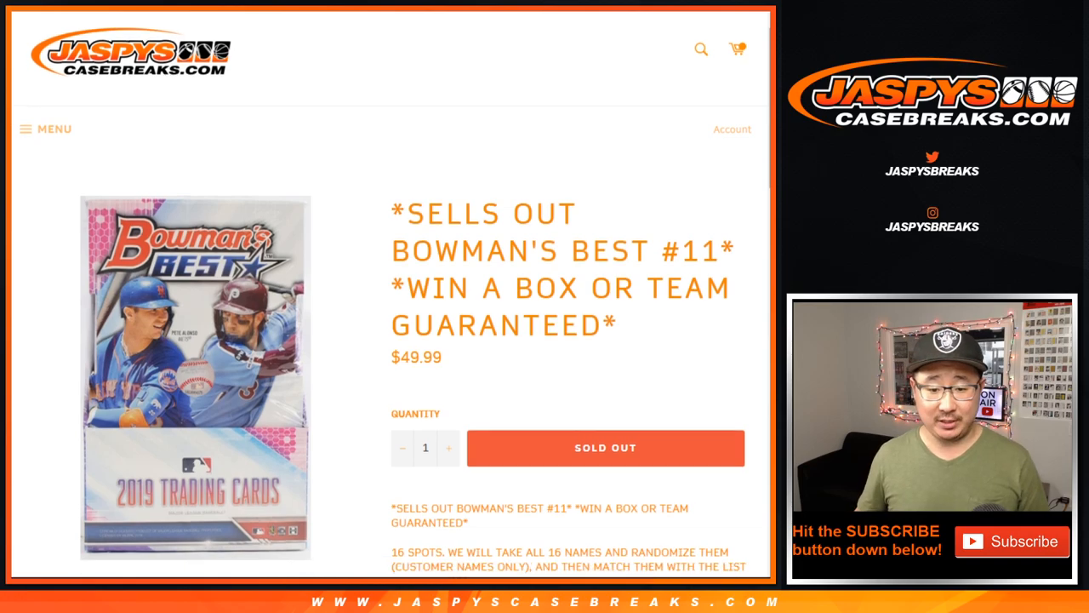
scroll(down, 3)
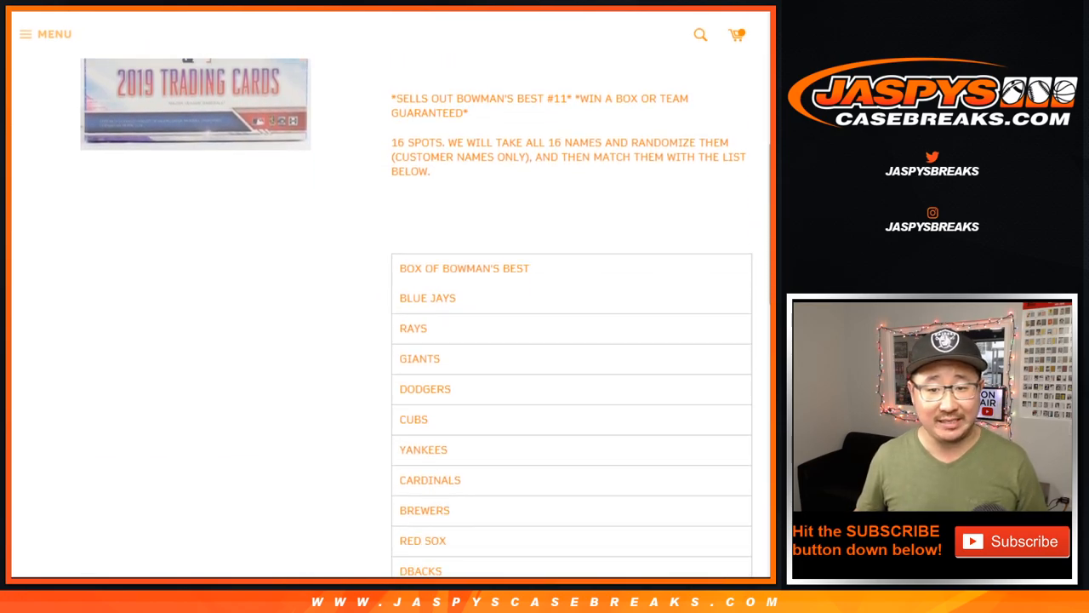
scroll(down, 3)
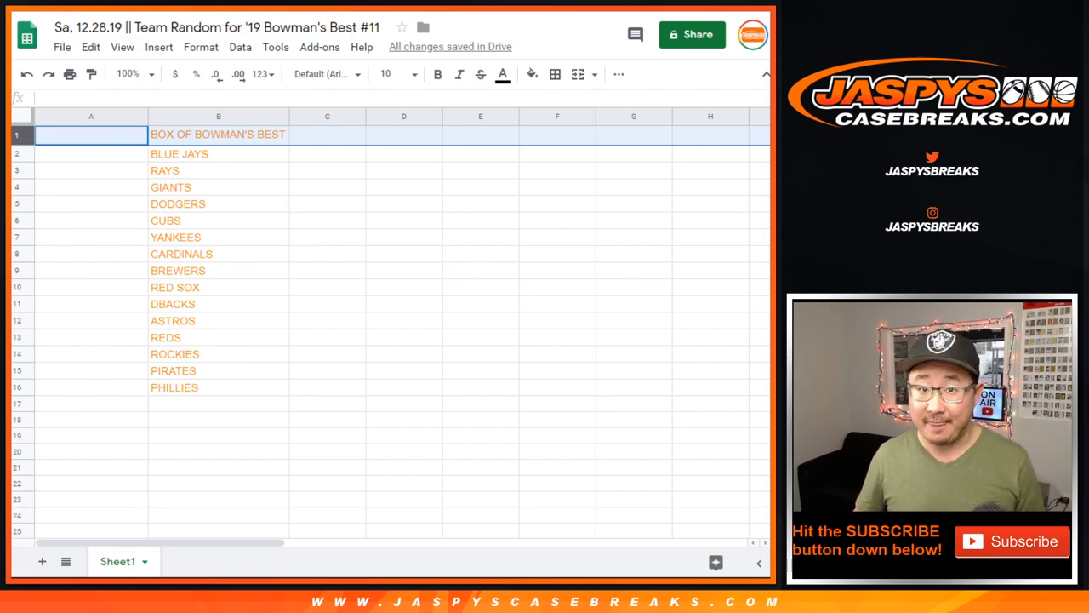
Step: Randomize the 16 customer names once in RANDOM.ORG's List Randomizer
click(91, 153)
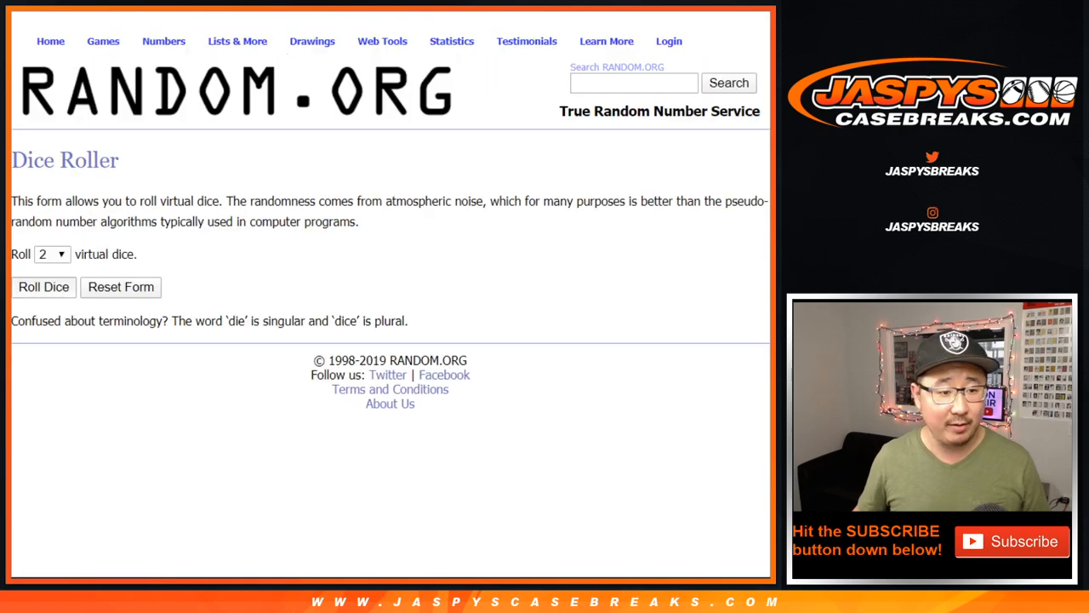
click(44, 286)
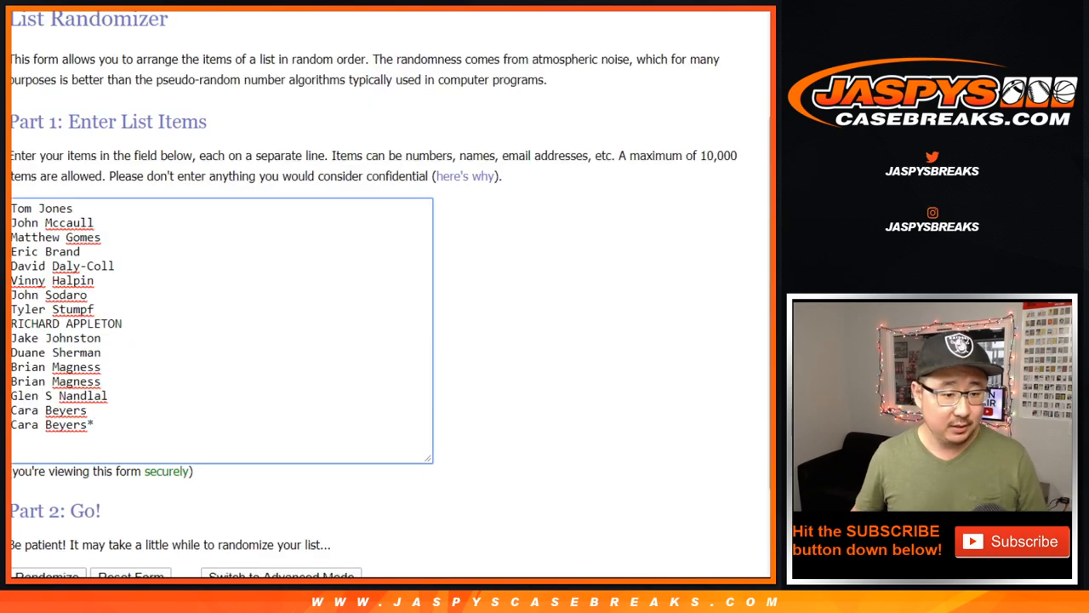
click(48, 575)
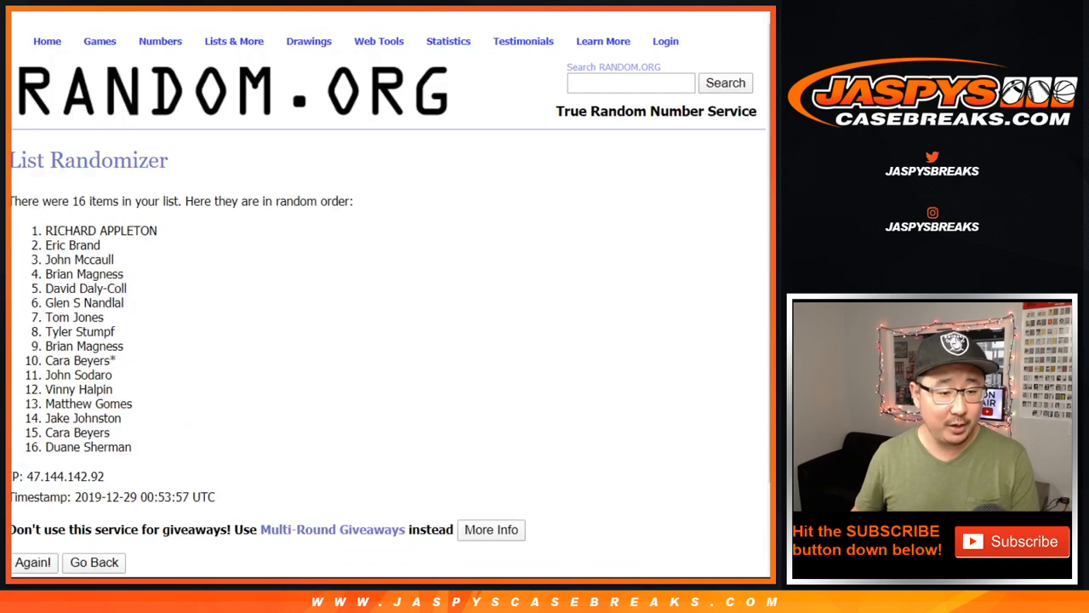
Step: Reshuffle the names until the 12th randomization and copy the final list
click(33, 562)
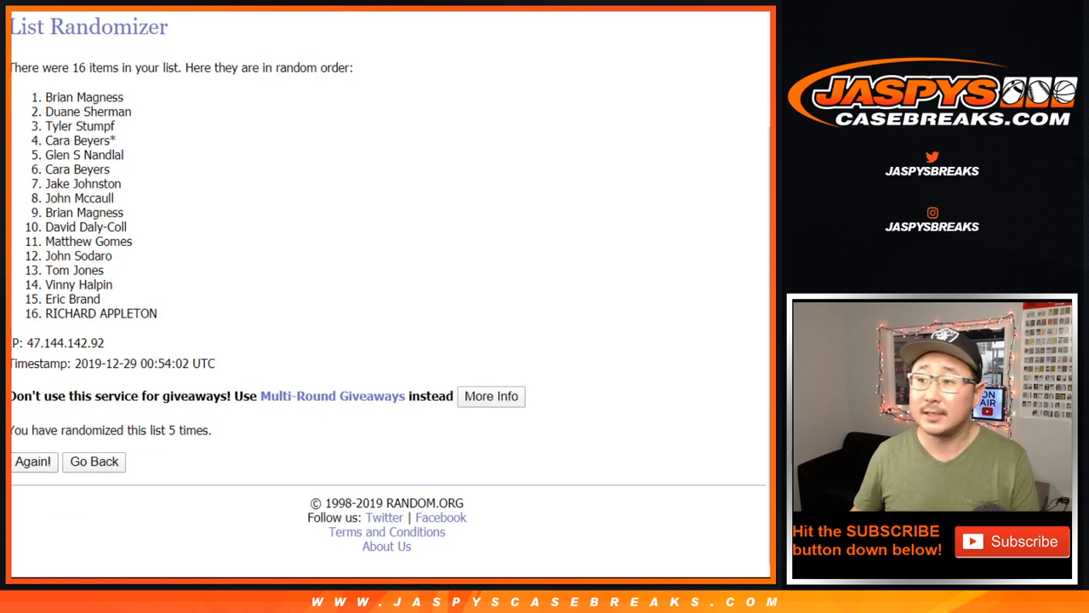
click(32, 462)
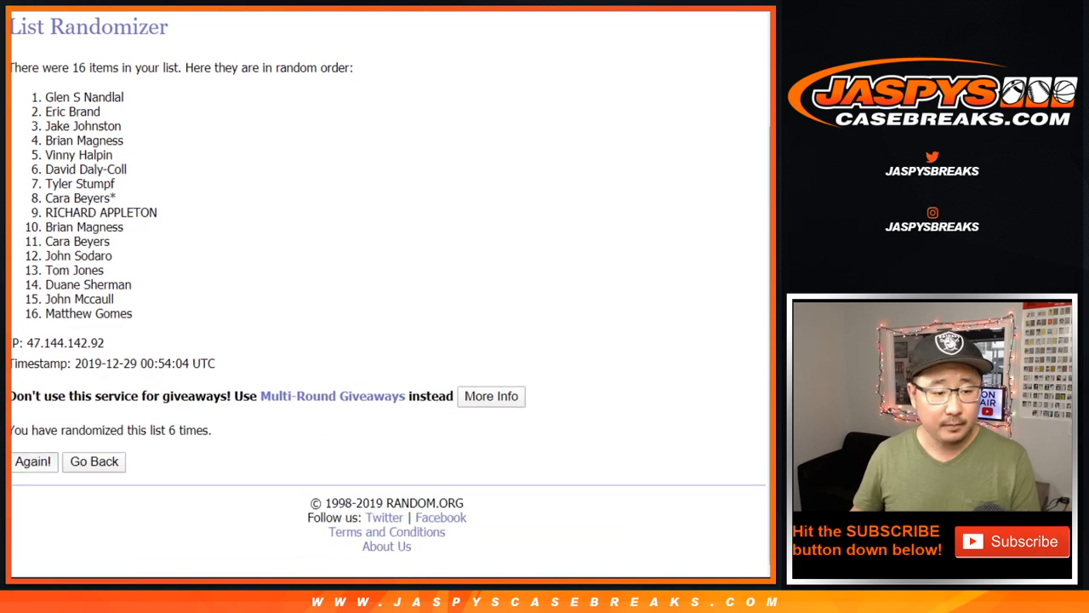
click(32, 460)
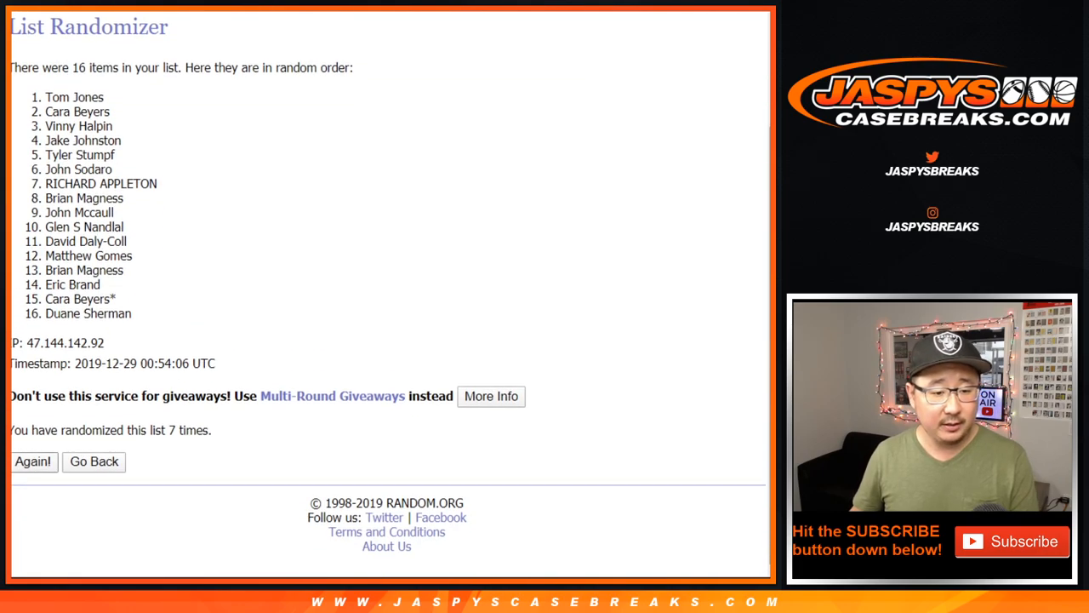
click(32, 460)
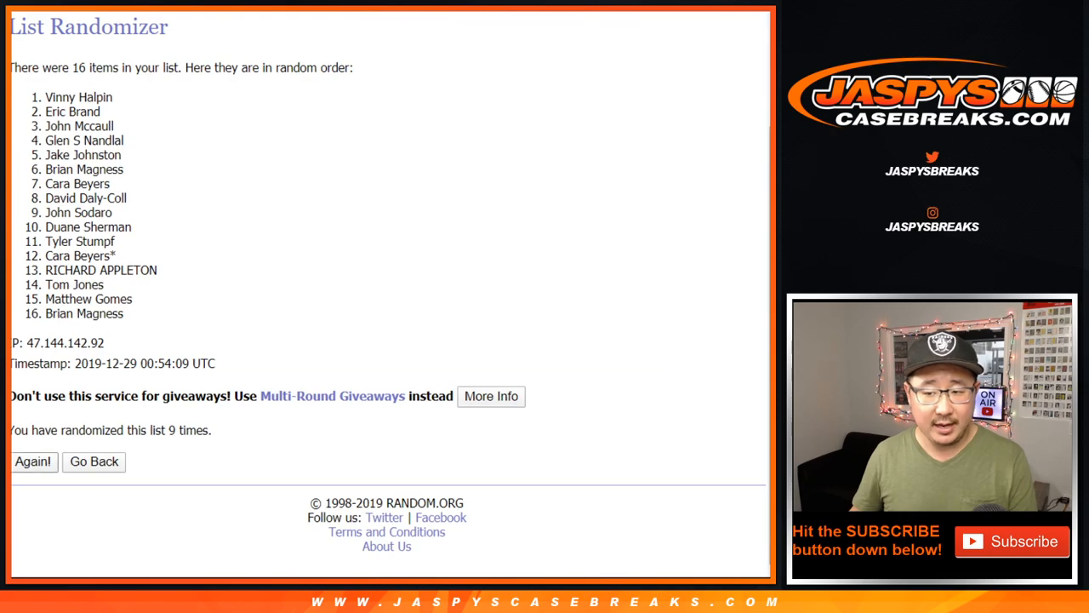
click(32, 459)
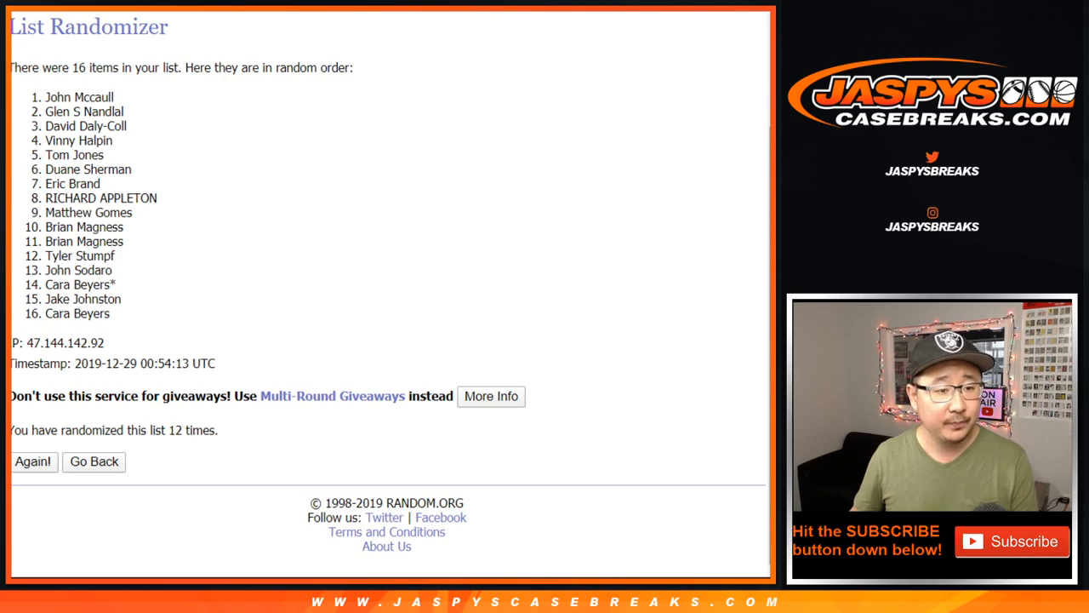
drag(46, 97, 109, 313)
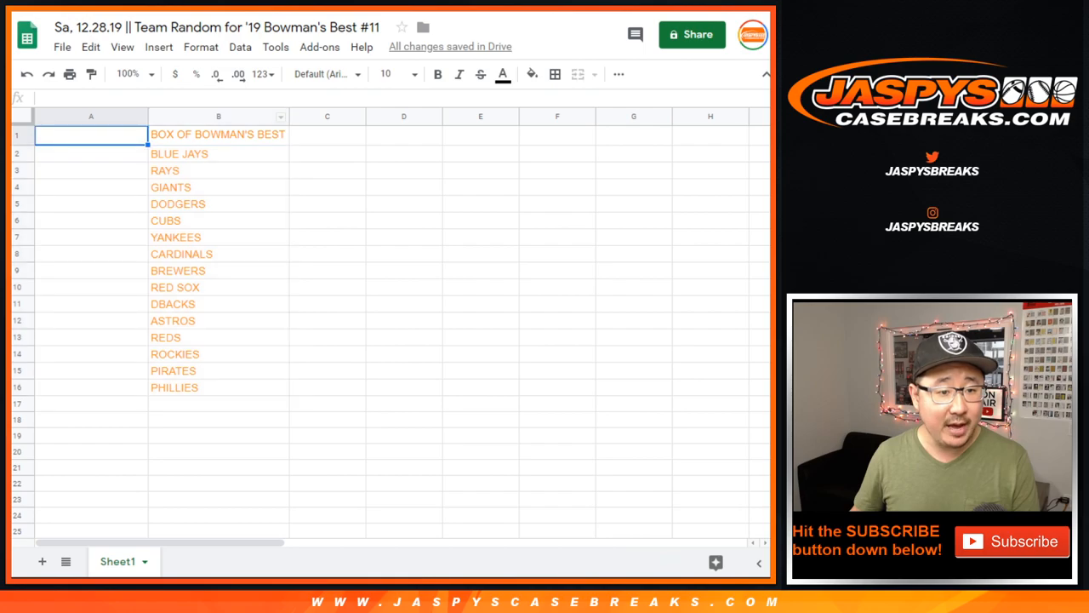
Step: Set the pasted names in column A to Nunito 14 and auto-fit the column width
click(323, 75)
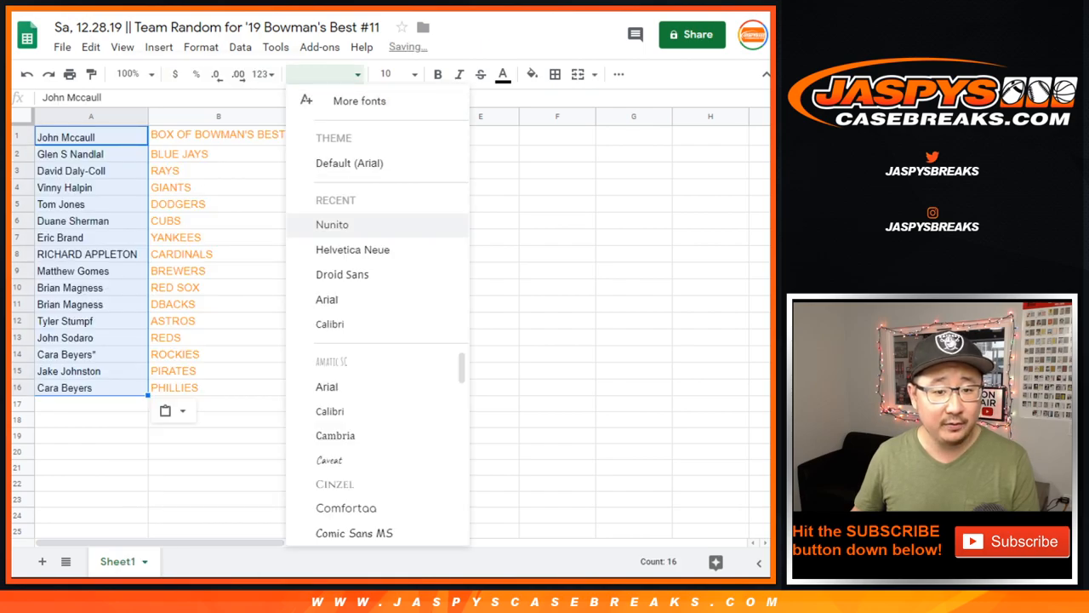
click(332, 225)
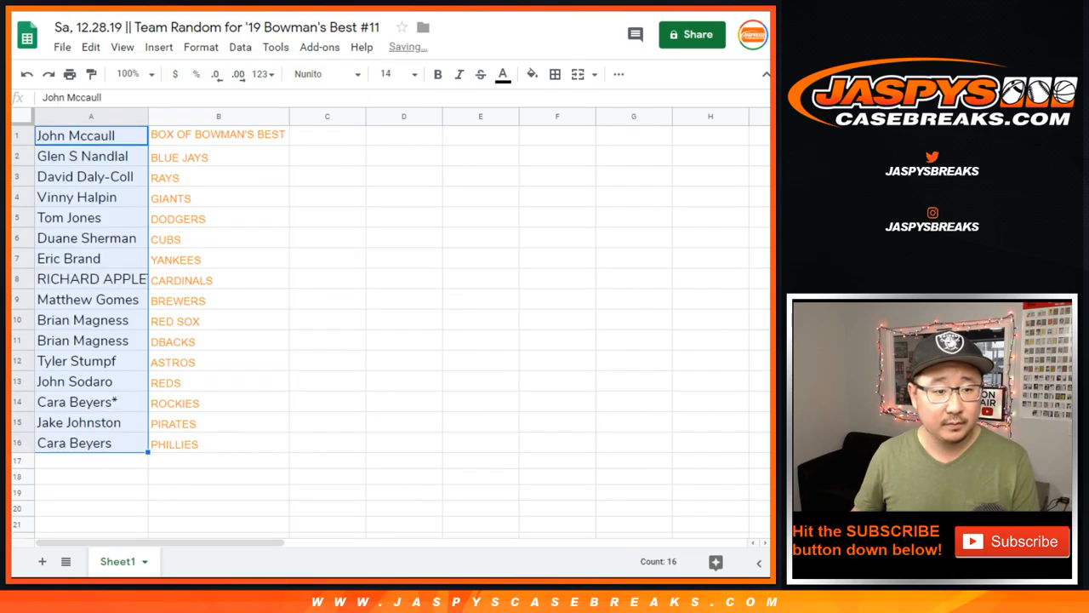
click(92, 115)
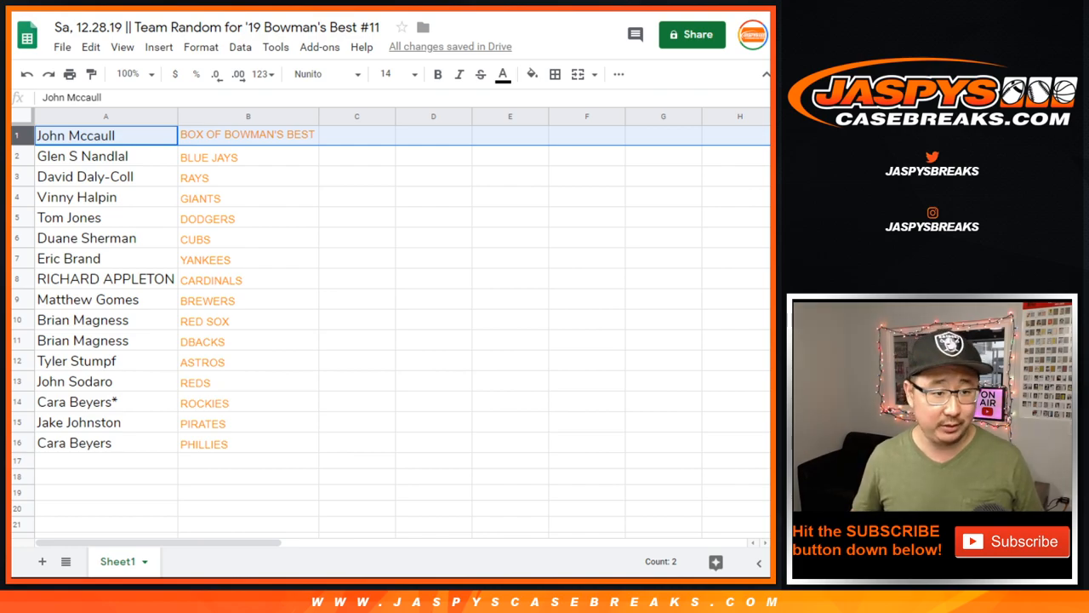
click(105, 176)
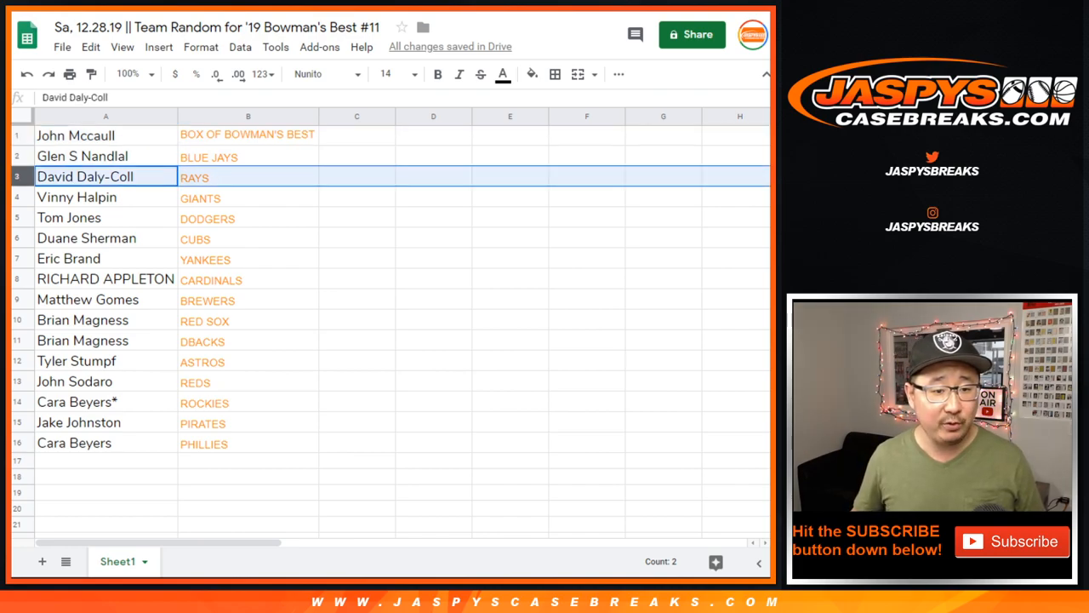
click(105, 218)
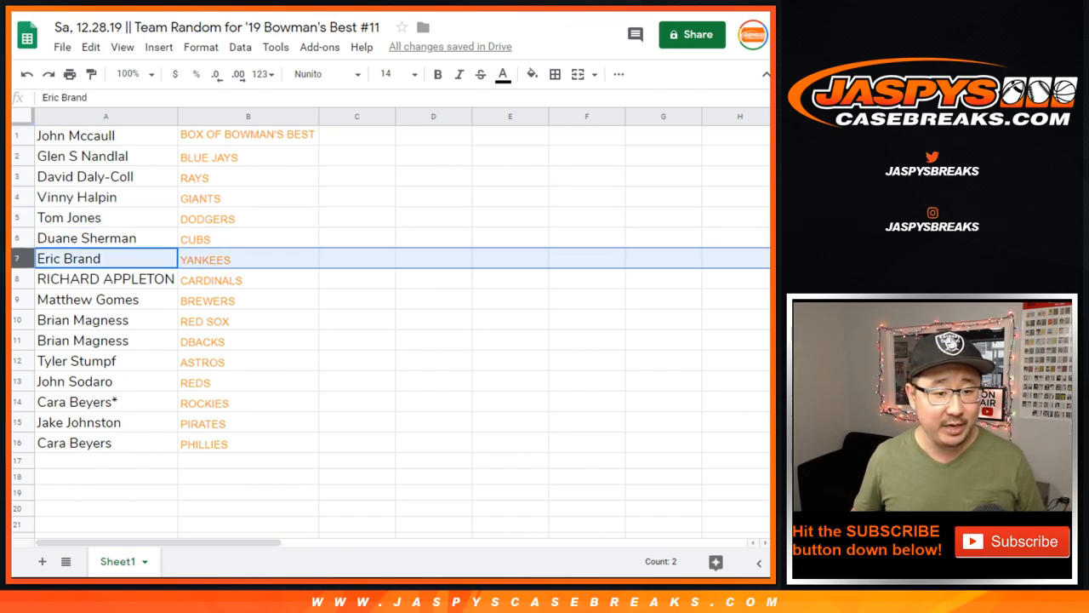
click(88, 300)
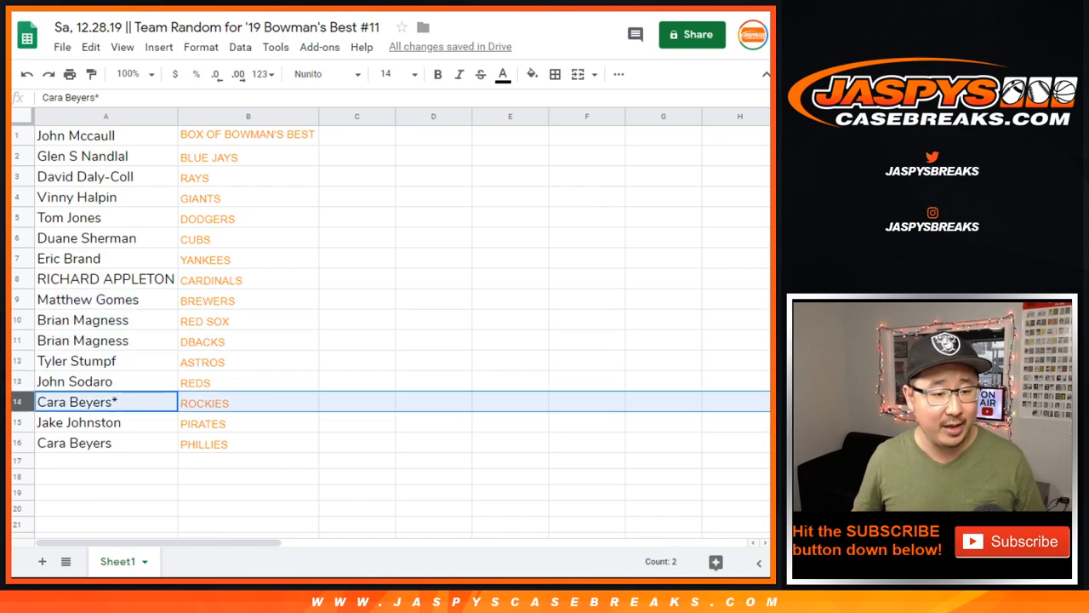
click(75, 443)
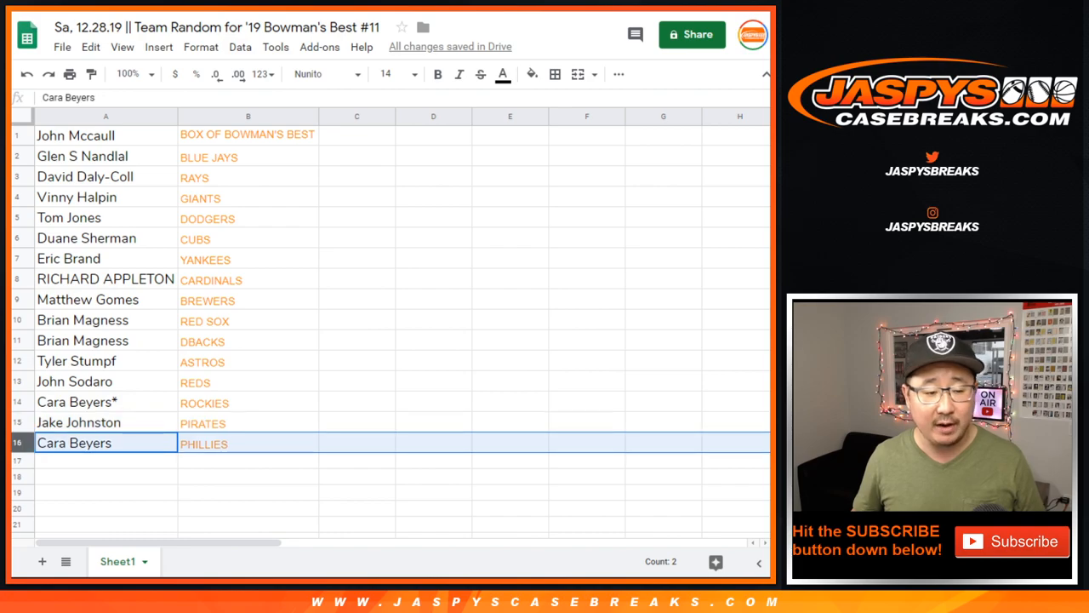